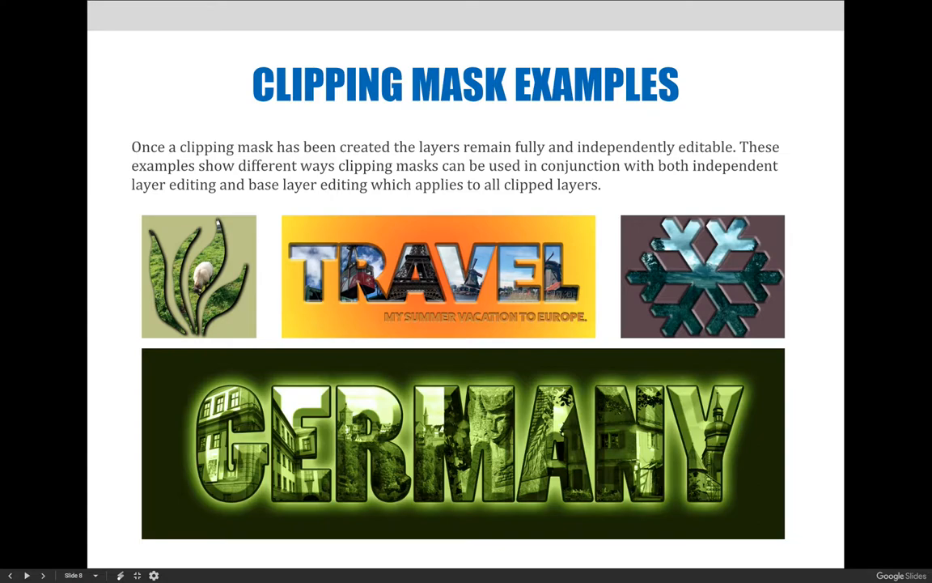
Advance the presentation to slide 9, the GERMANY clipping mask example.
key("Right")
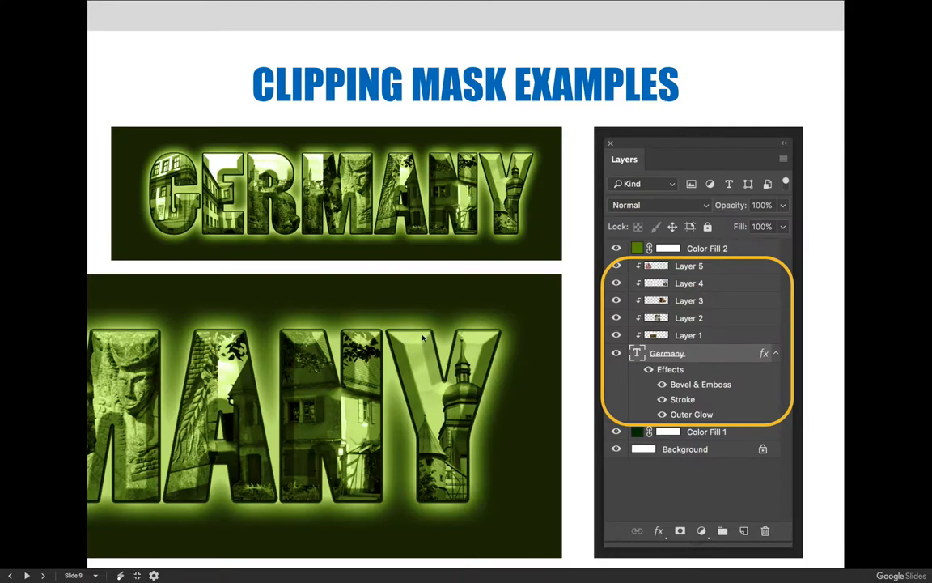
mouse_move(562, 475)
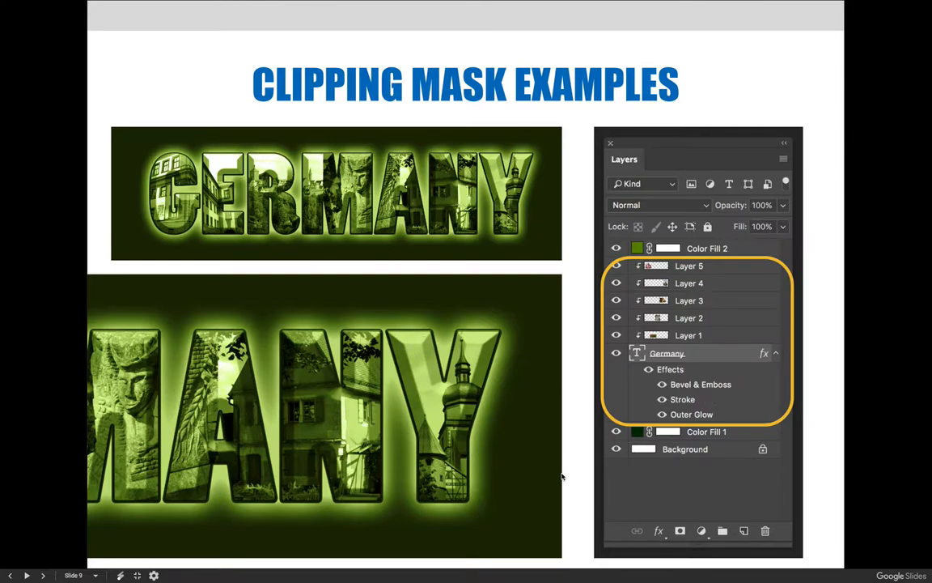
mouse_move(465, 326)
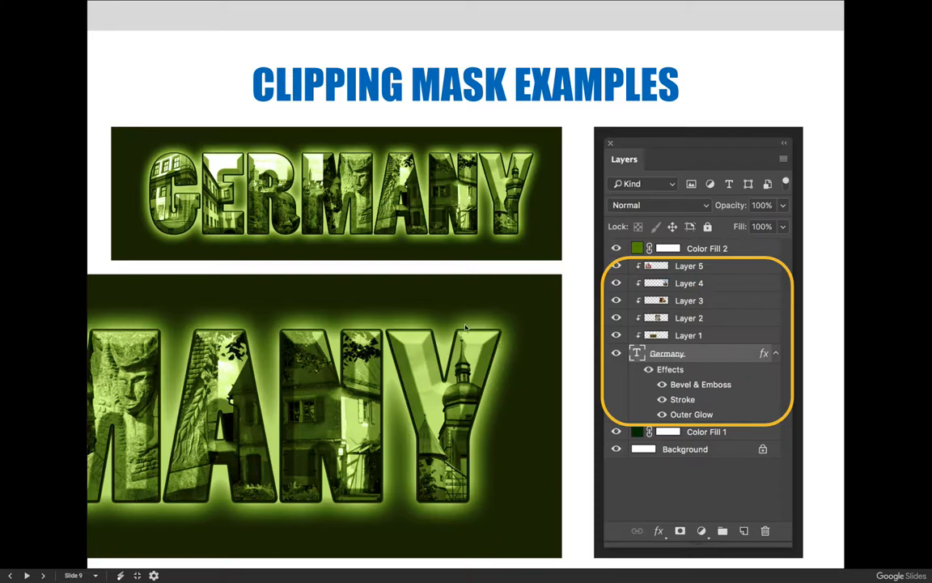
mouse_move(426, 332)
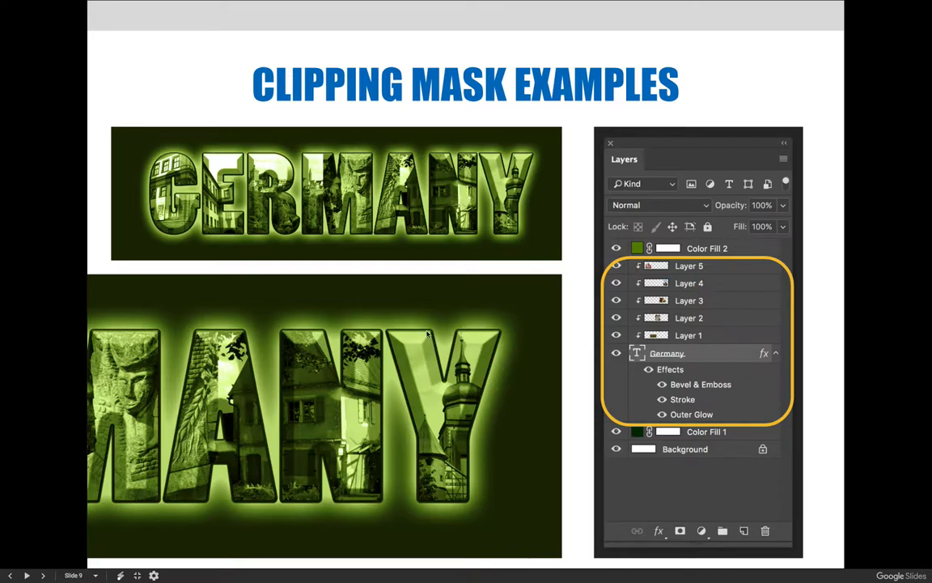
mouse_move(432, 492)
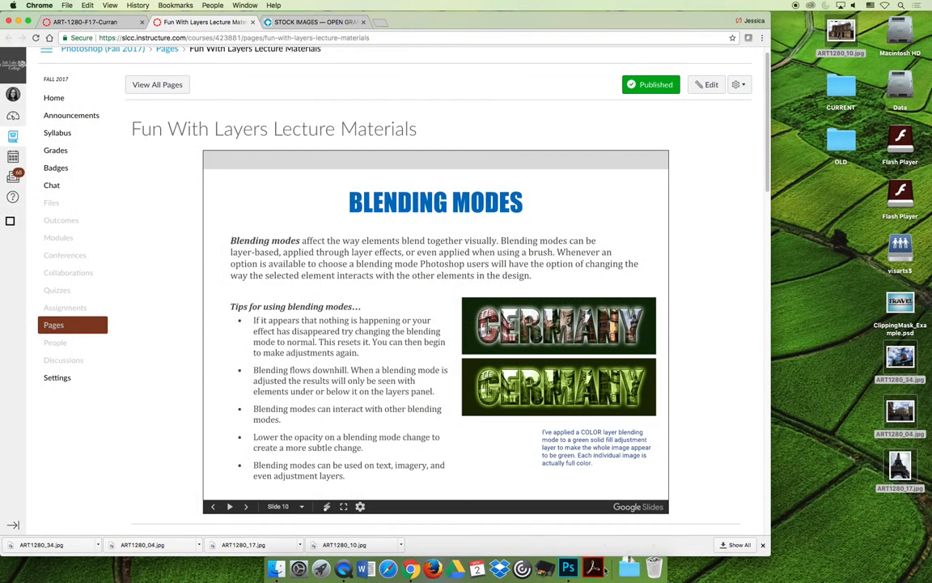
Open the recent building photo ART1280_10.jpg in Photoshop.
left_click(589, 567)
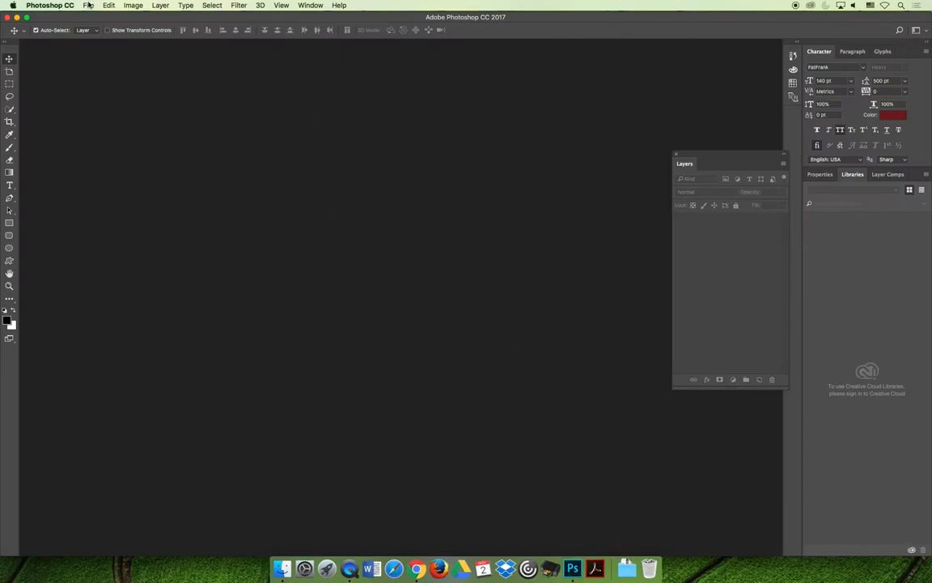
left_click(96, 7)
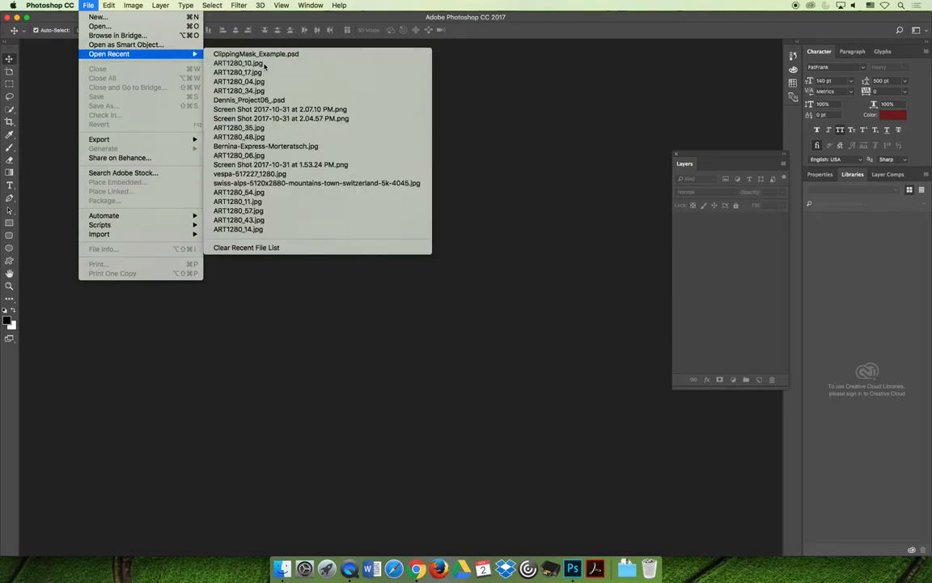
left_click(243, 63)
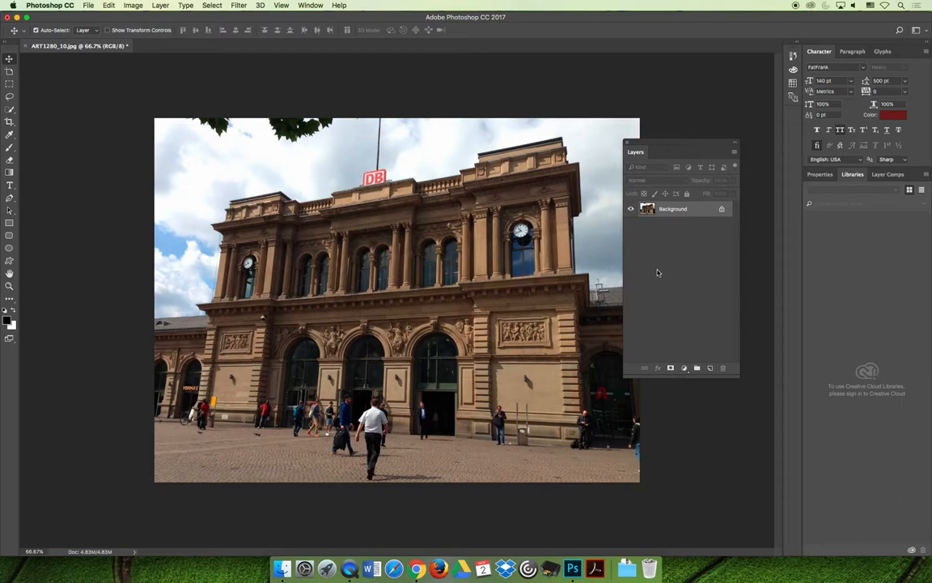
mouse_move(668, 234)
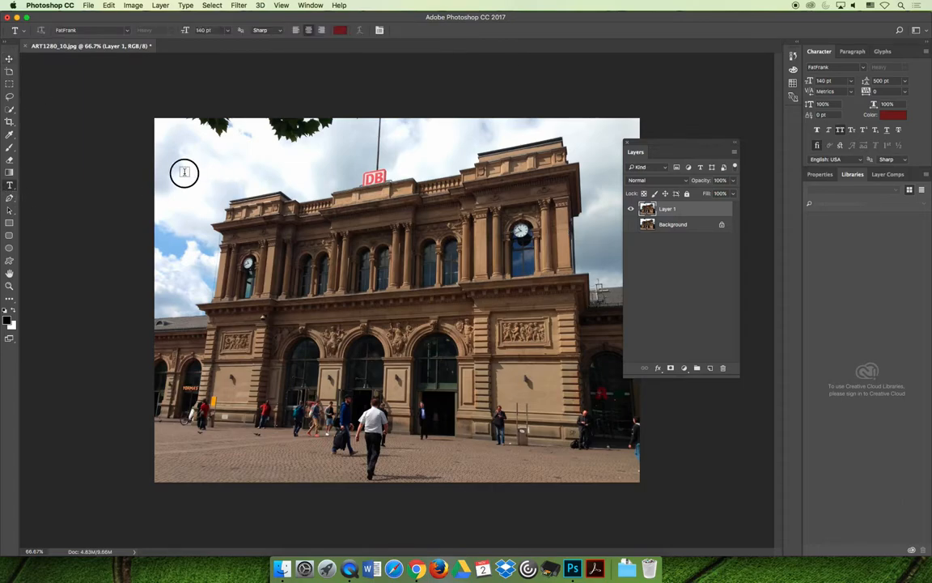
Add a trial TRAVEL text layer on the photo, then delete it.
left_click(184, 172)
type("TRAVEL")
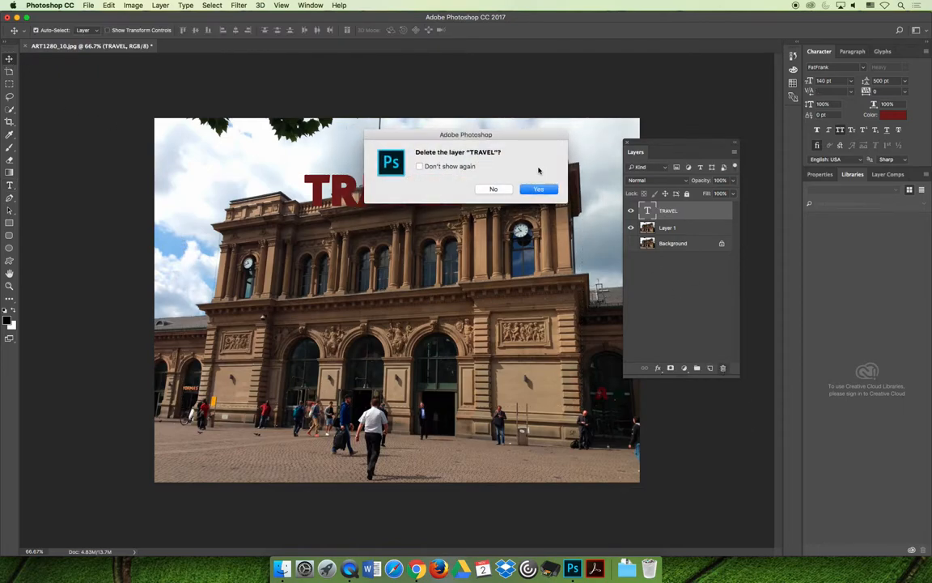
left_click(538, 189)
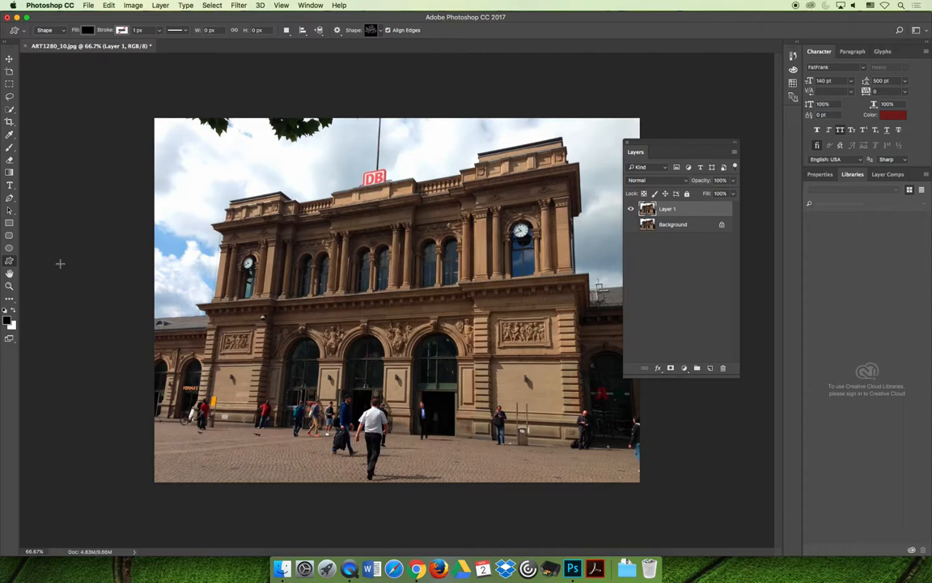
mouse_move(276, 225)
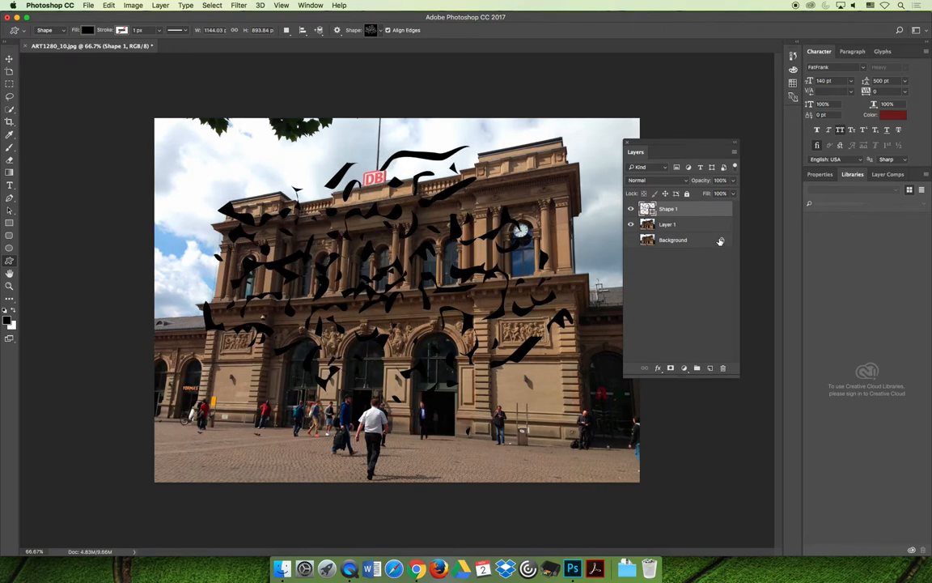
mouse_move(720, 241)
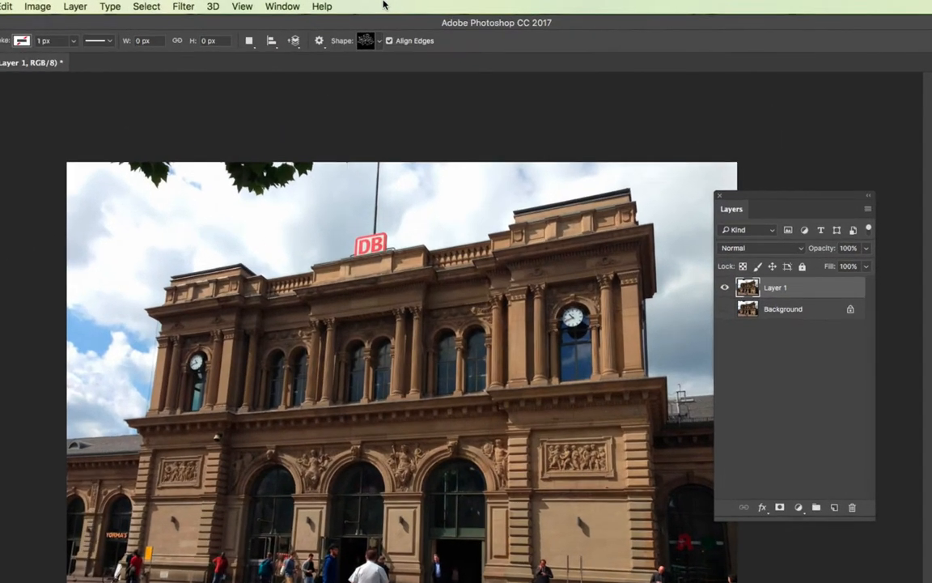
Choose the lightbulb from the custom Shape picker.
left_click(381, 40)
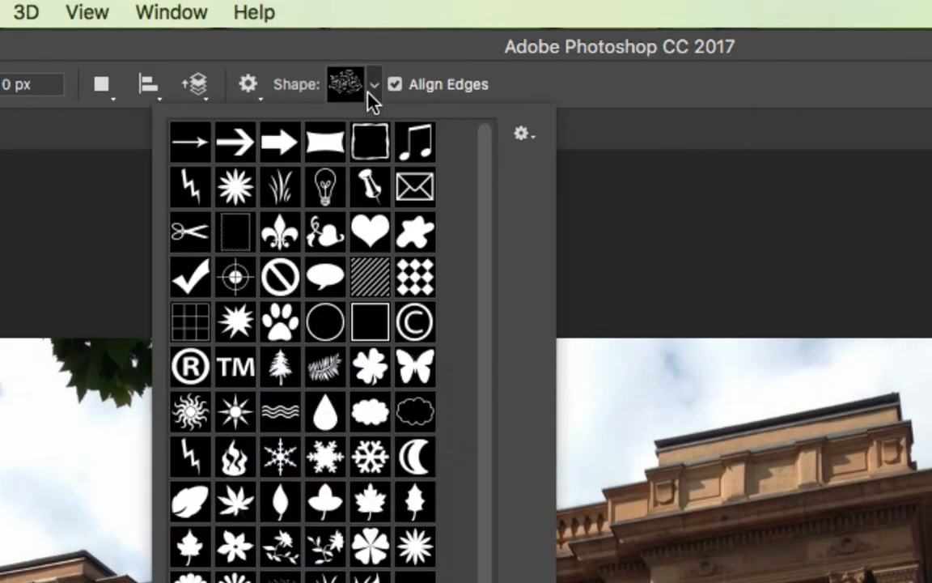
mouse_move(326, 190)
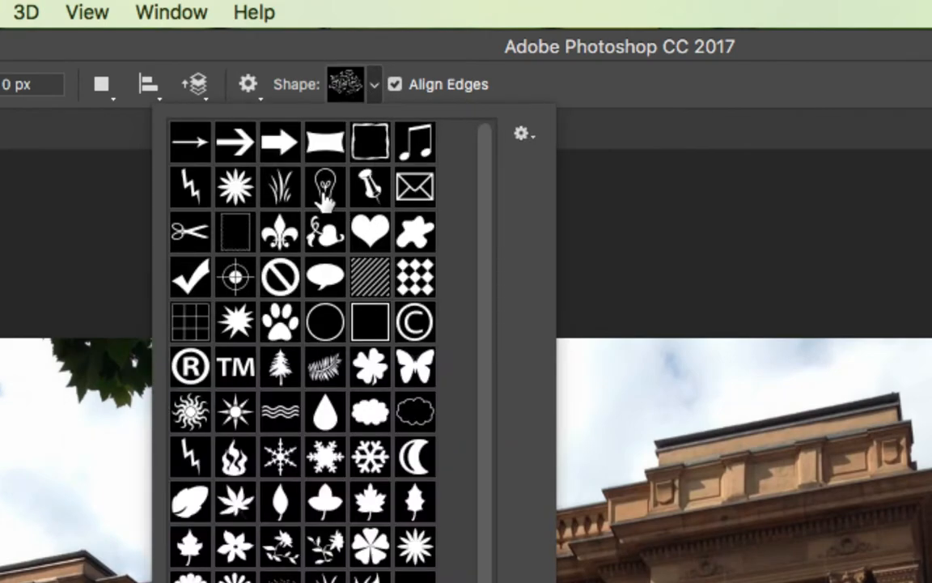
mouse_move(344, 287)
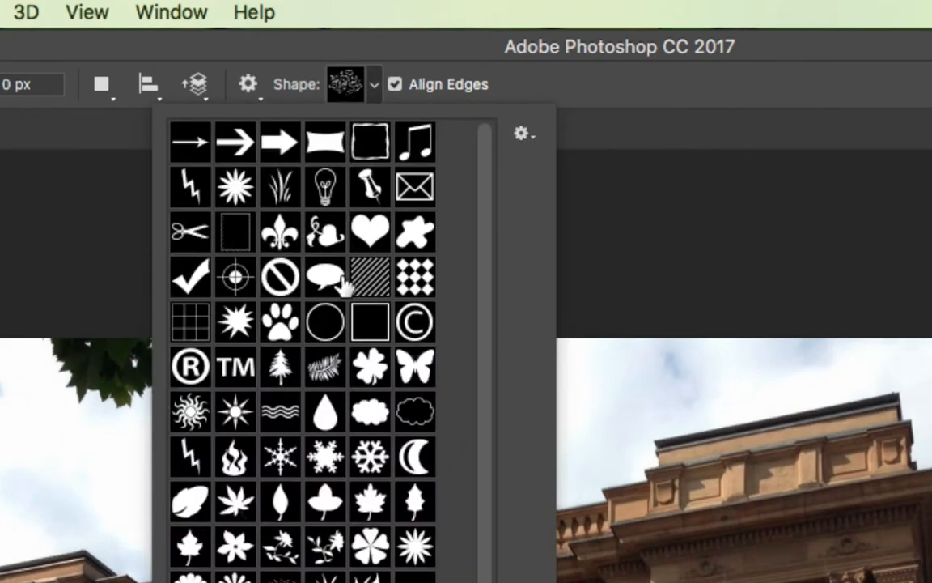
mouse_move(336, 282)
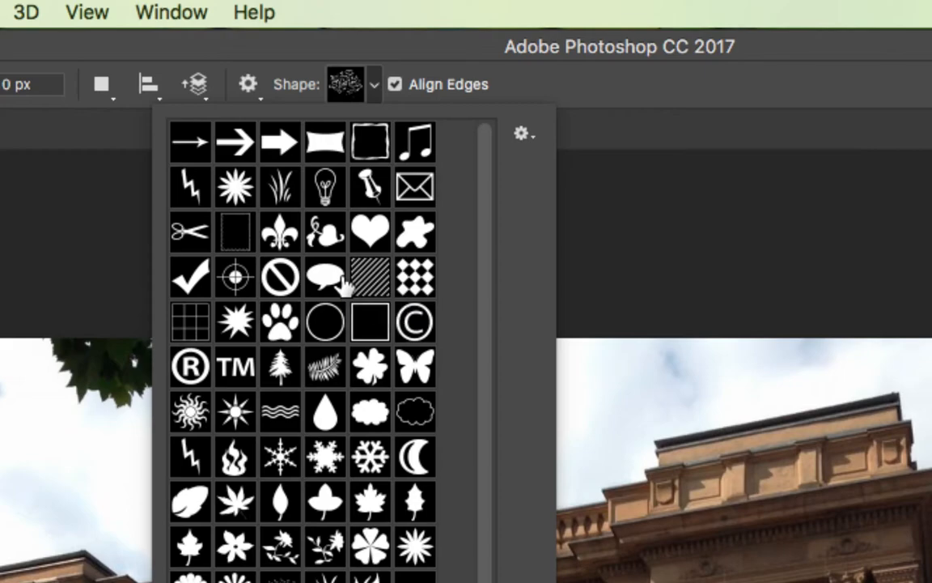
mouse_move(325, 186)
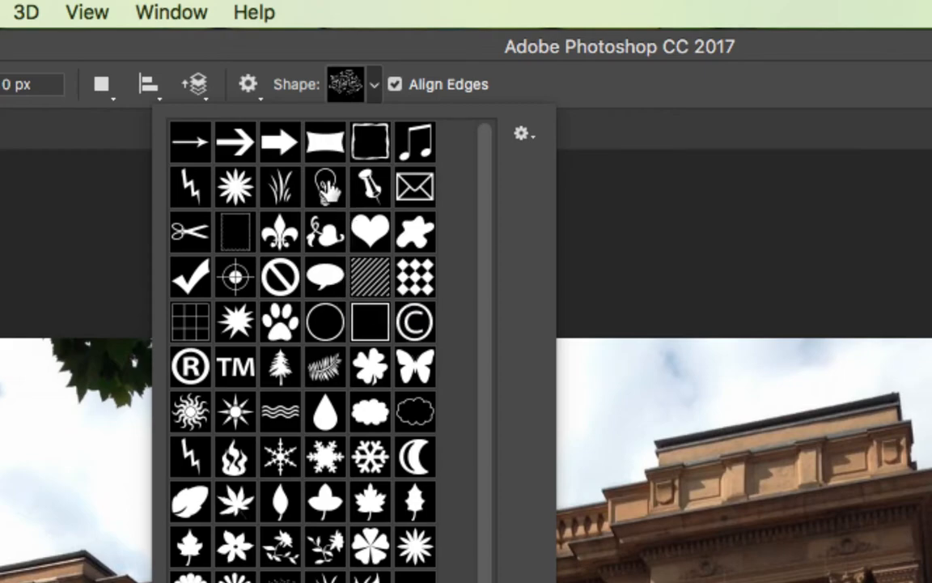
left_click(326, 186)
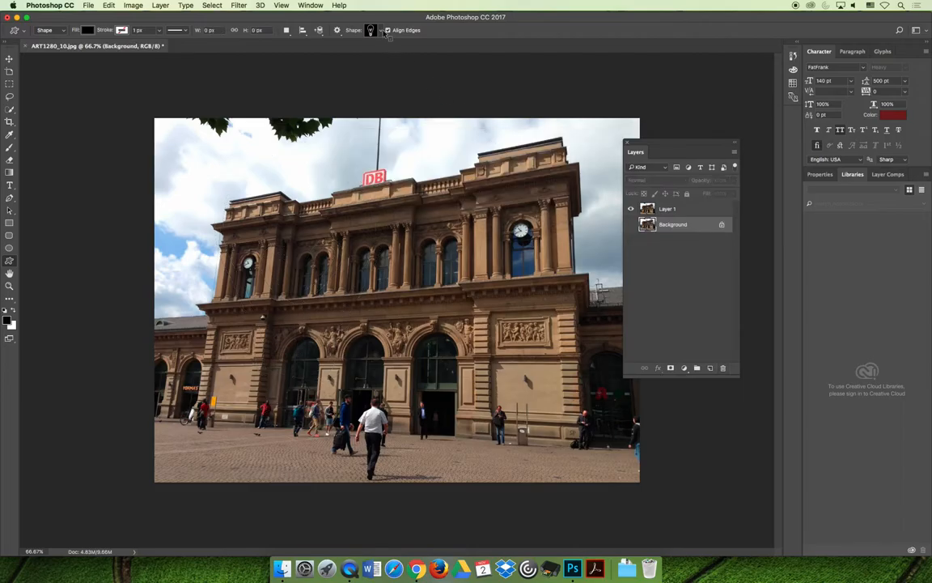
Pick the maple leaf shape and draw a large leaf across the photo.
left_click(378, 30)
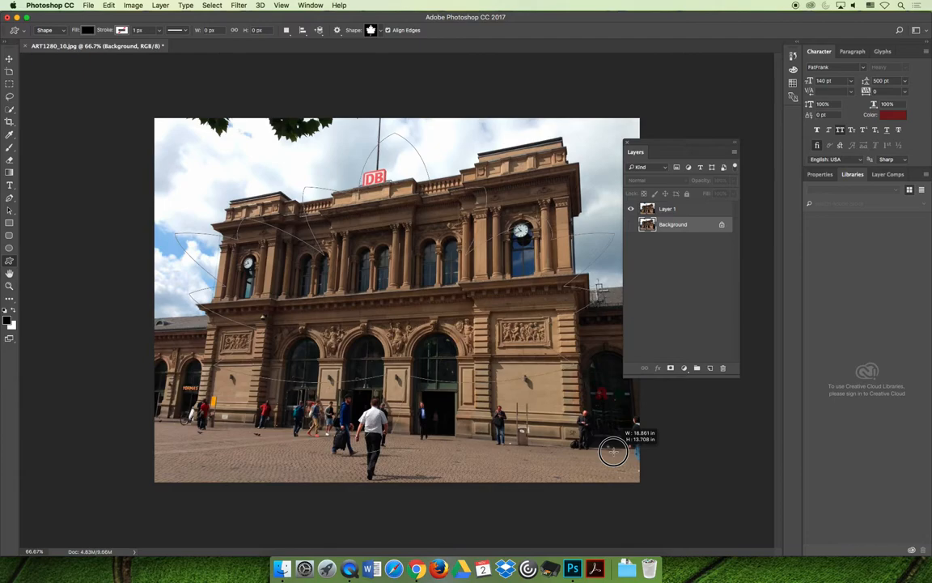
left_click_drag(613, 451, 617, 474)
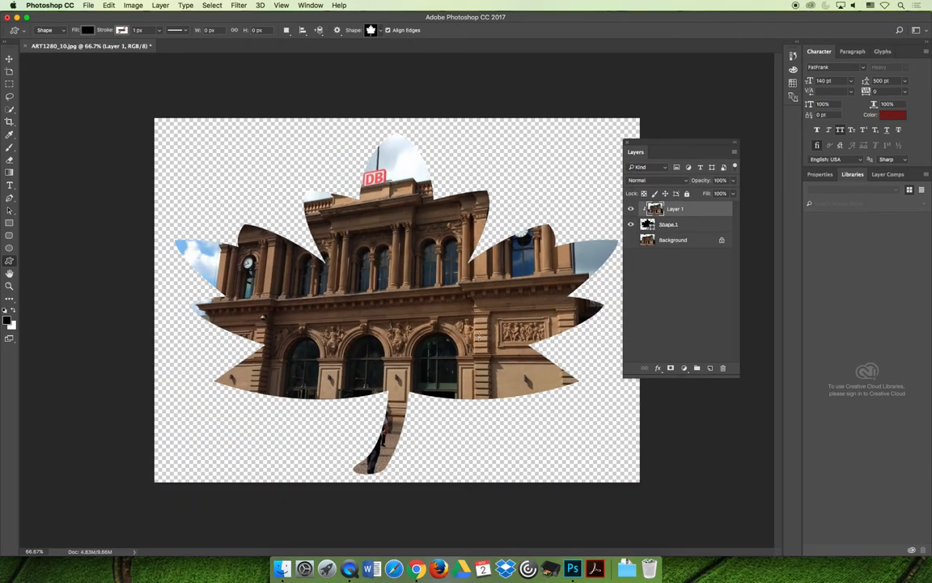
Give Shape 1 a Bevel & Emboss and a bright red Color-blend Color Overlay.
left_click(669, 225)
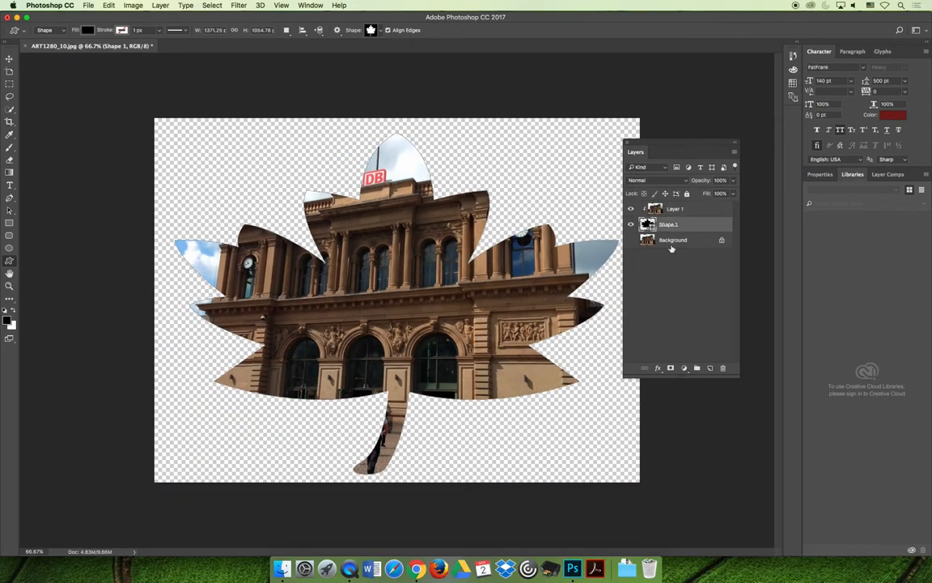
left_click(658, 368)
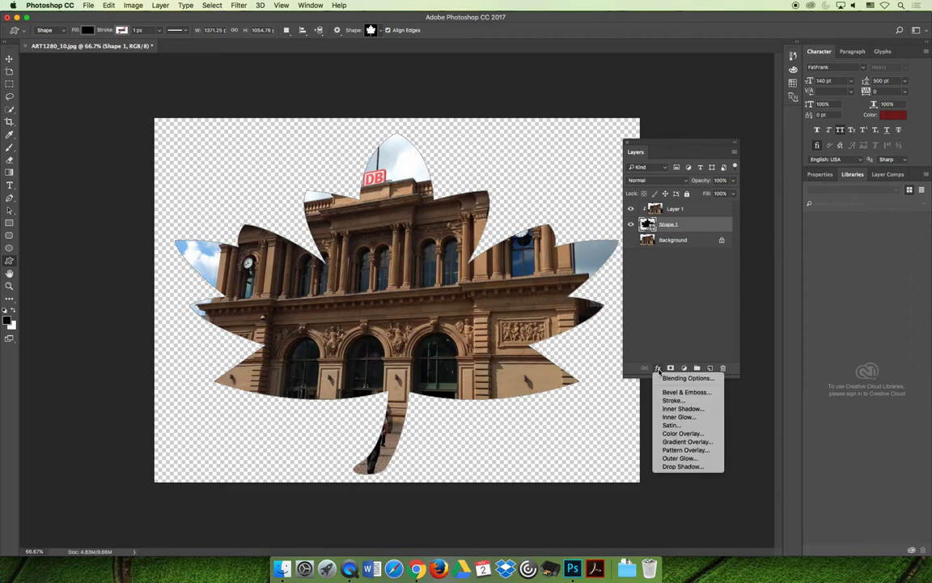
mouse_move(686, 391)
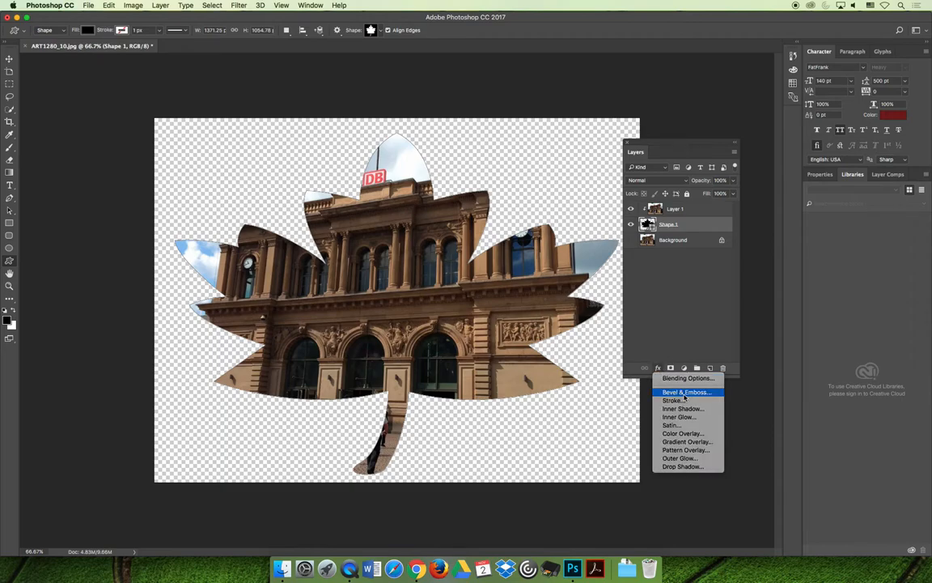
left_click(685, 391)
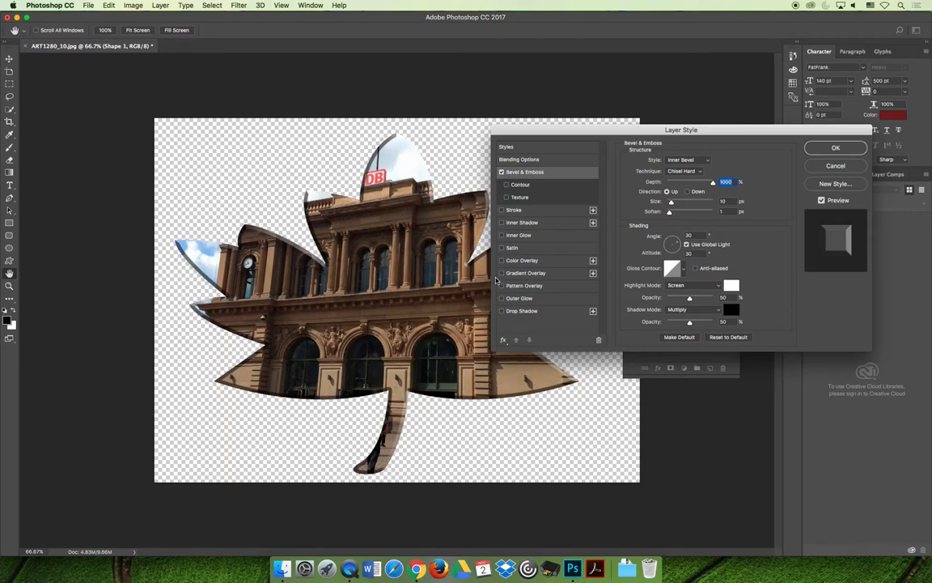
left_click(521, 259)
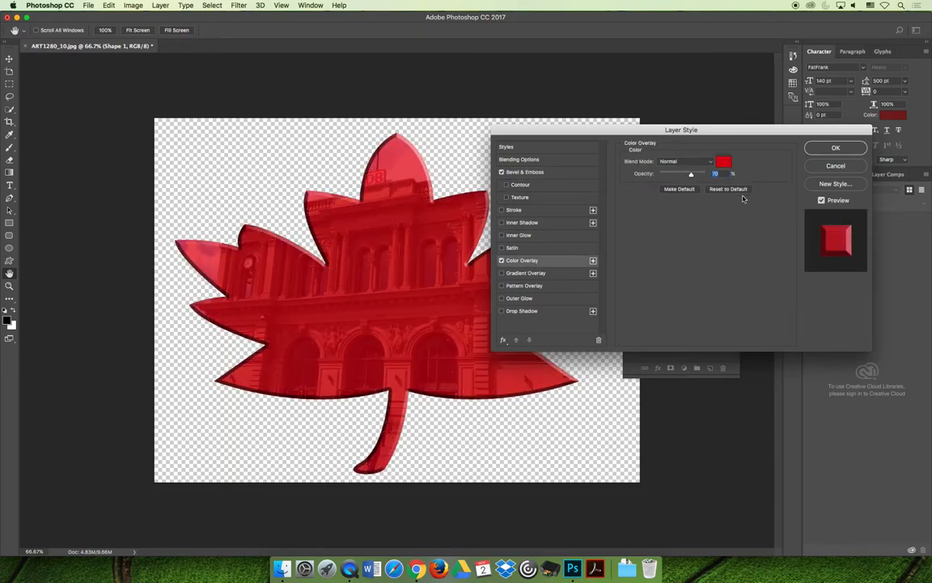
left_click(686, 161)
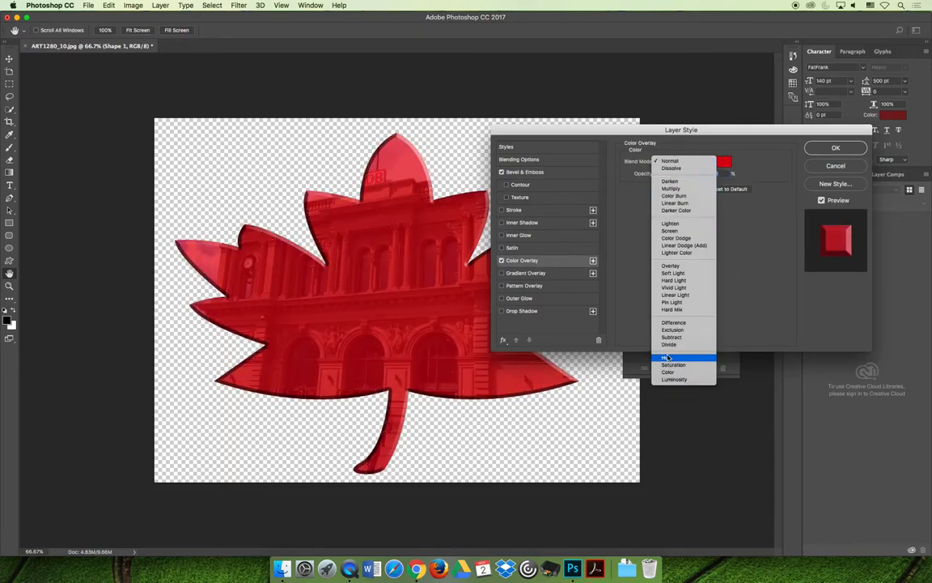
left_click(673, 169)
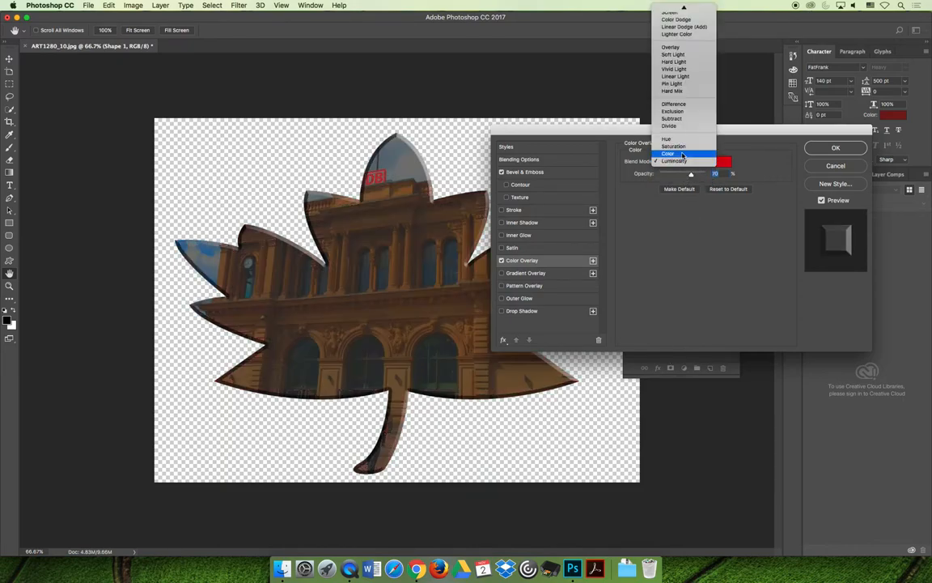
left_click(732, 161)
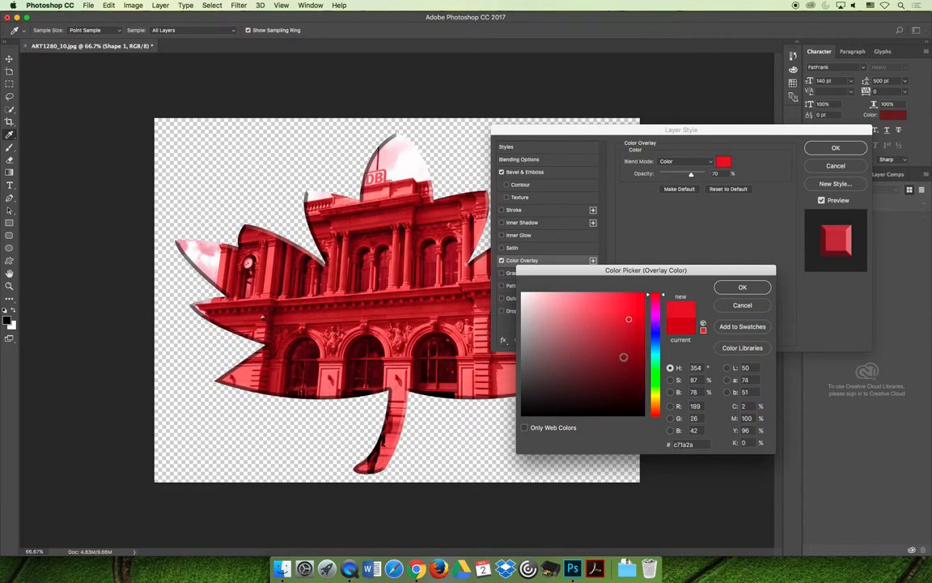
left_click(656, 326)
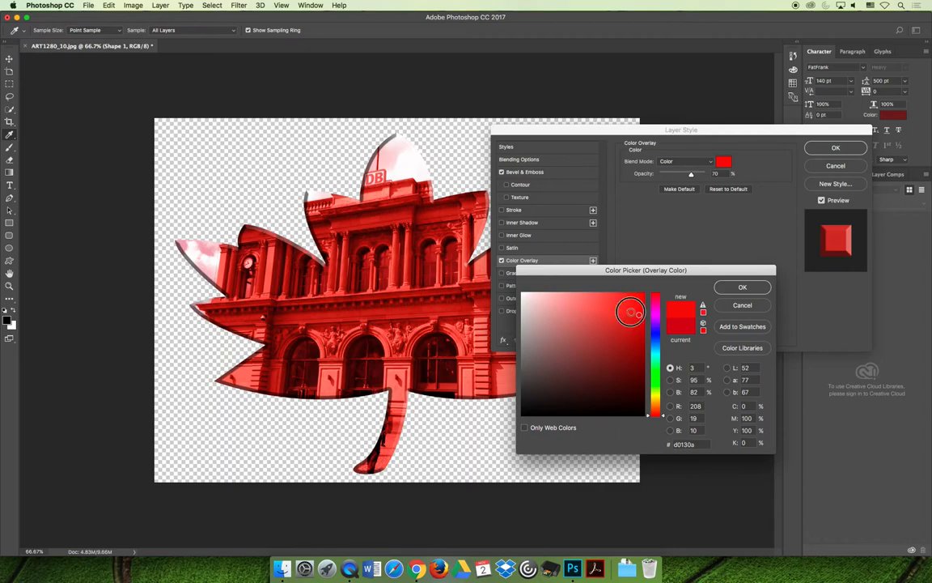
left_click(742, 287)
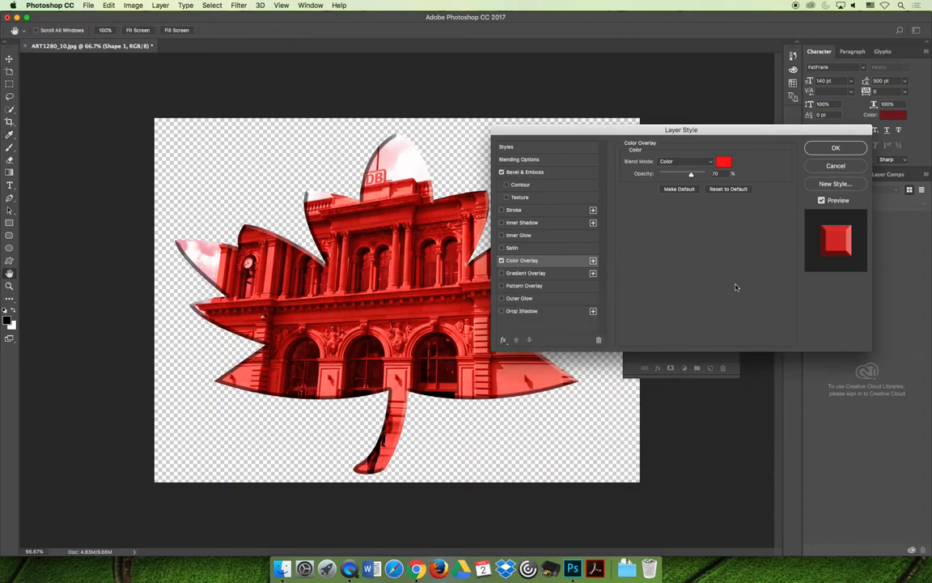
mouse_move(805, 175)
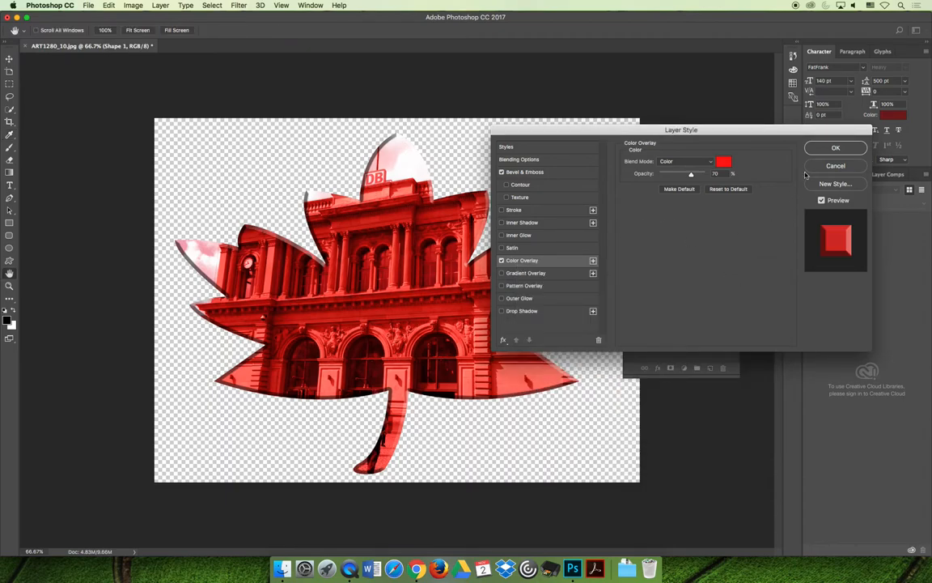
left_click(836, 147)
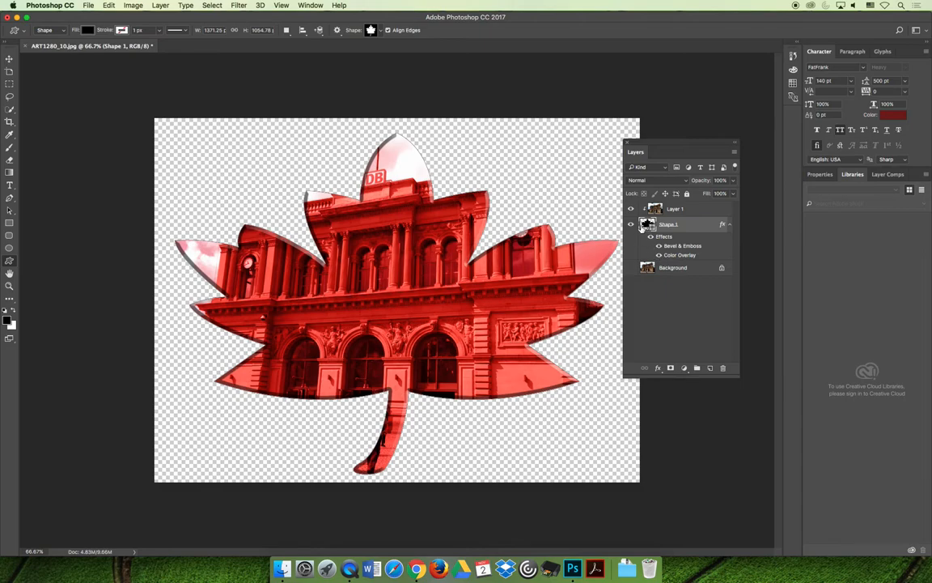
mouse_move(701, 230)
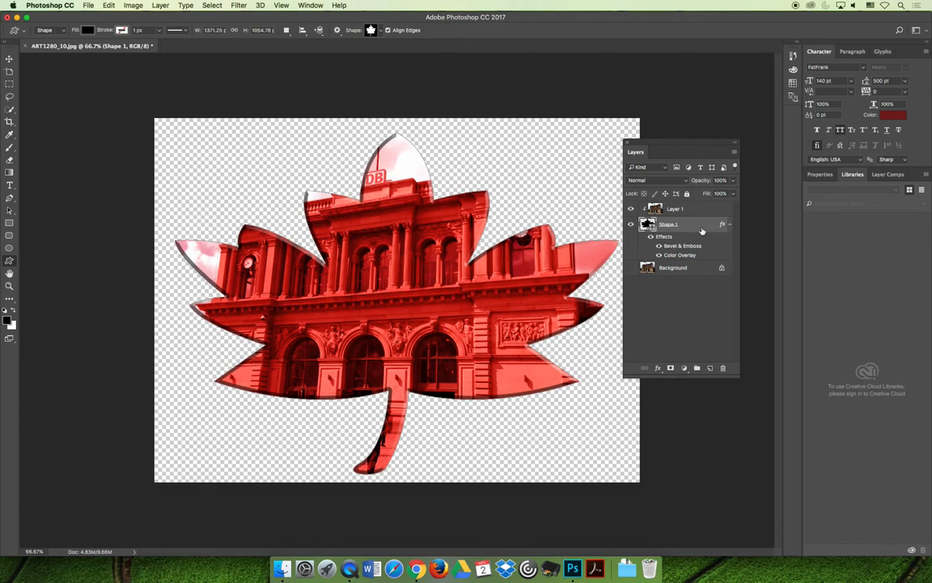
mouse_move(707, 224)
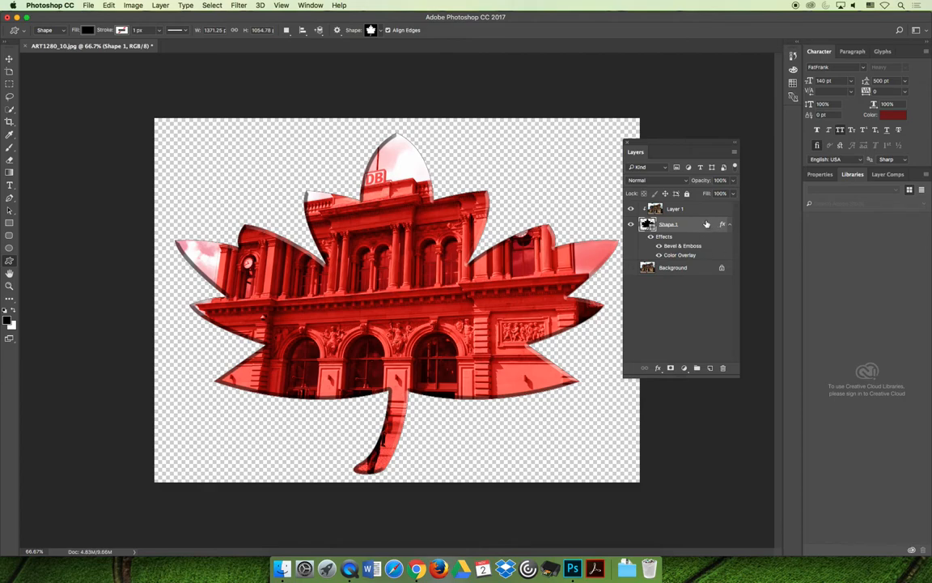
Drag the Layer 1 photo up and left inside the leaf.
left_click(675, 209)
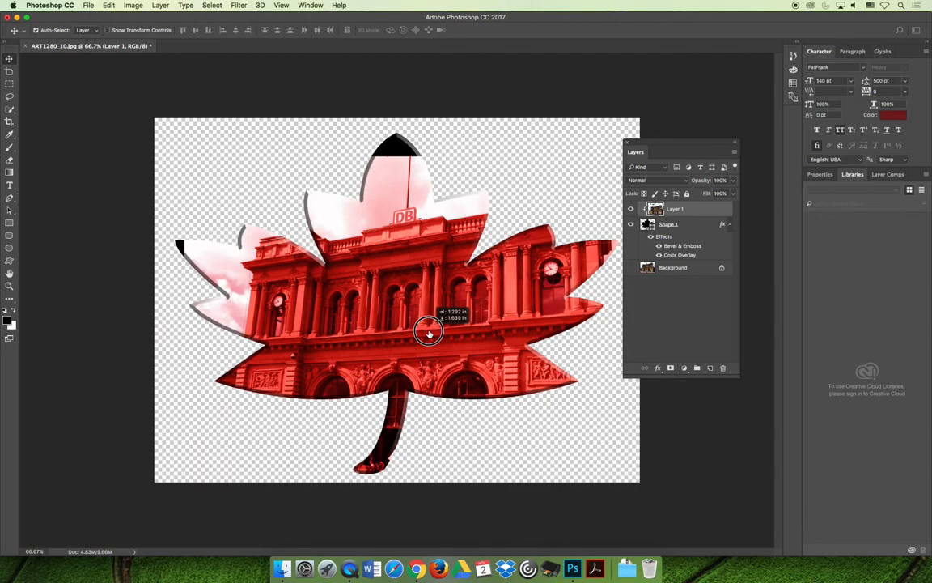
left_click_drag(429, 332, 364, 230)
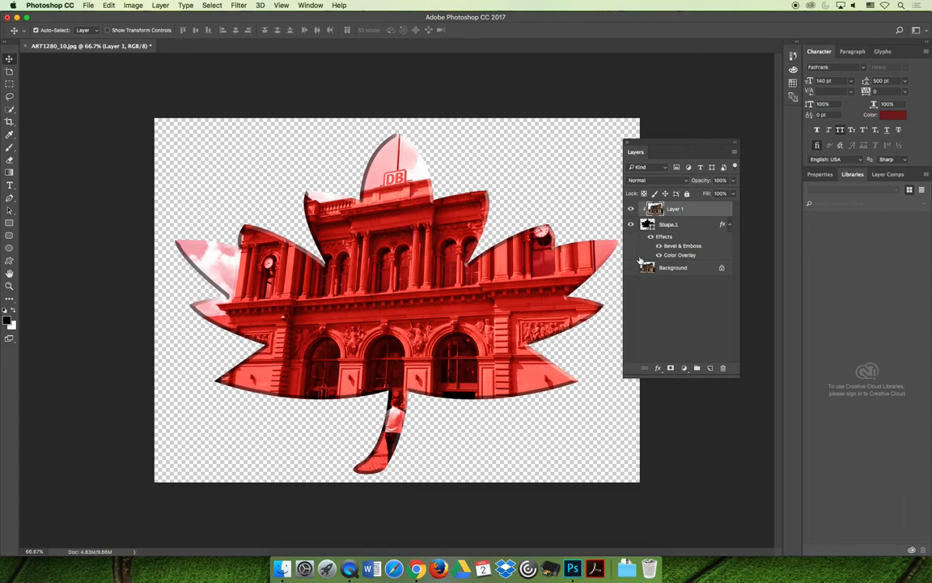
mouse_move(289, 446)
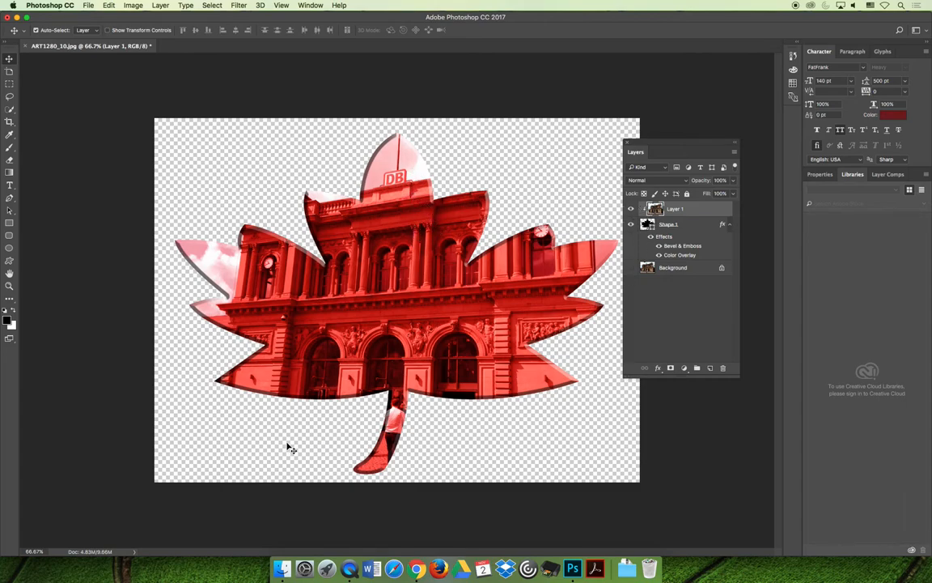
mouse_move(292, 444)
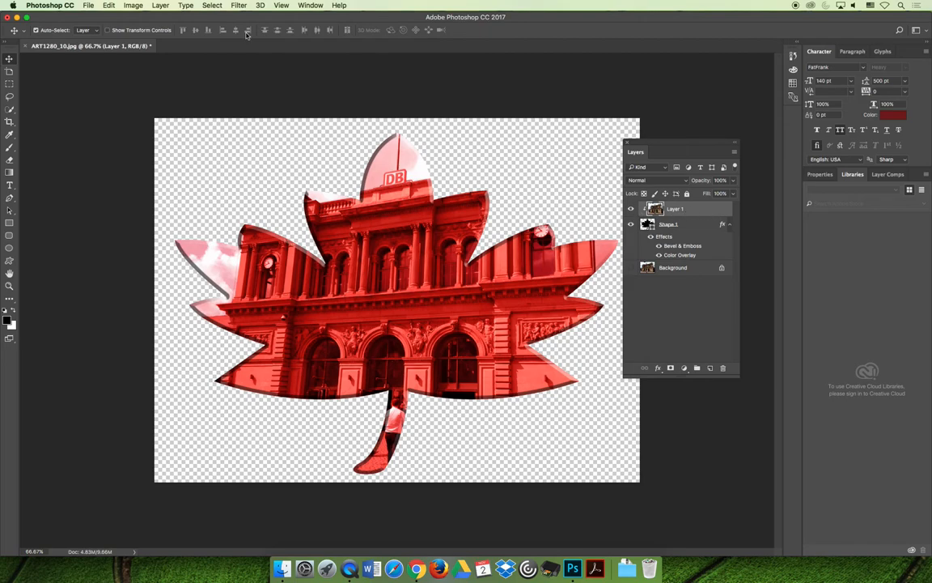
Open the Filter Gallery and preview the Artistic Watercolor filter.
left_click(256, 6)
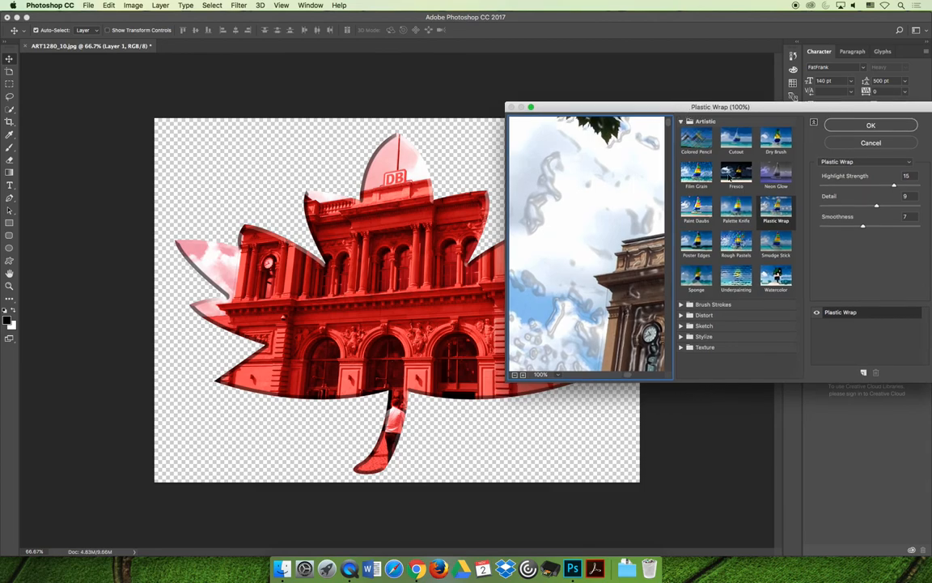
mouse_move(737, 292)
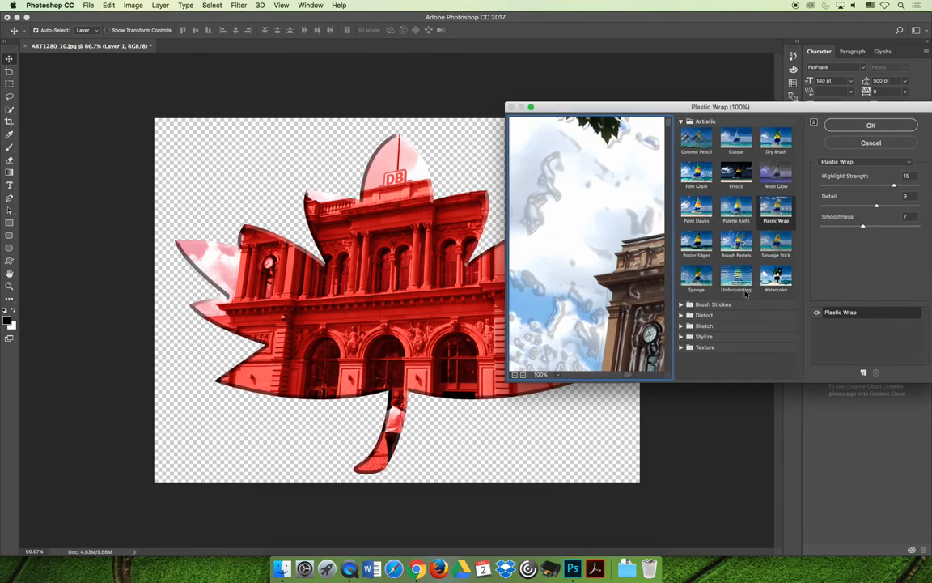
left_click(776, 277)
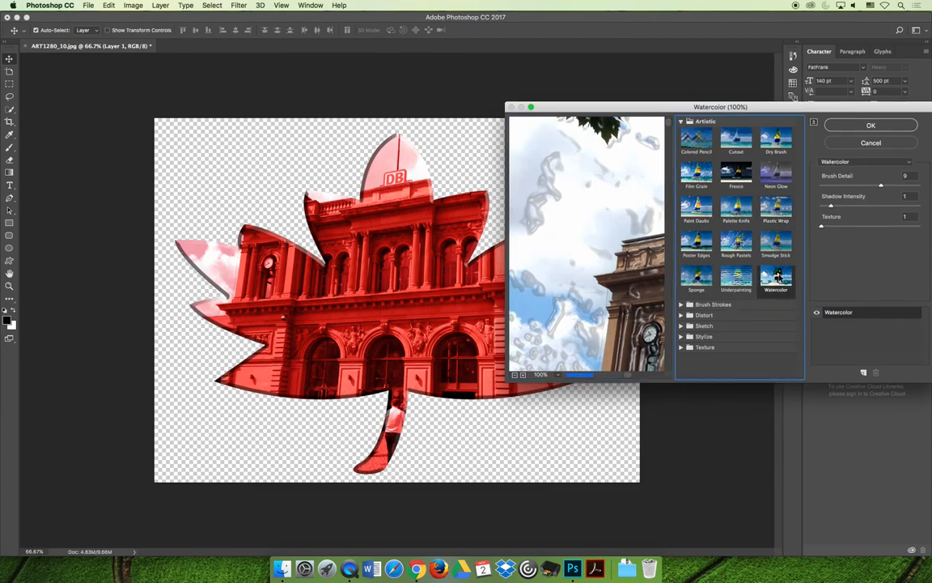